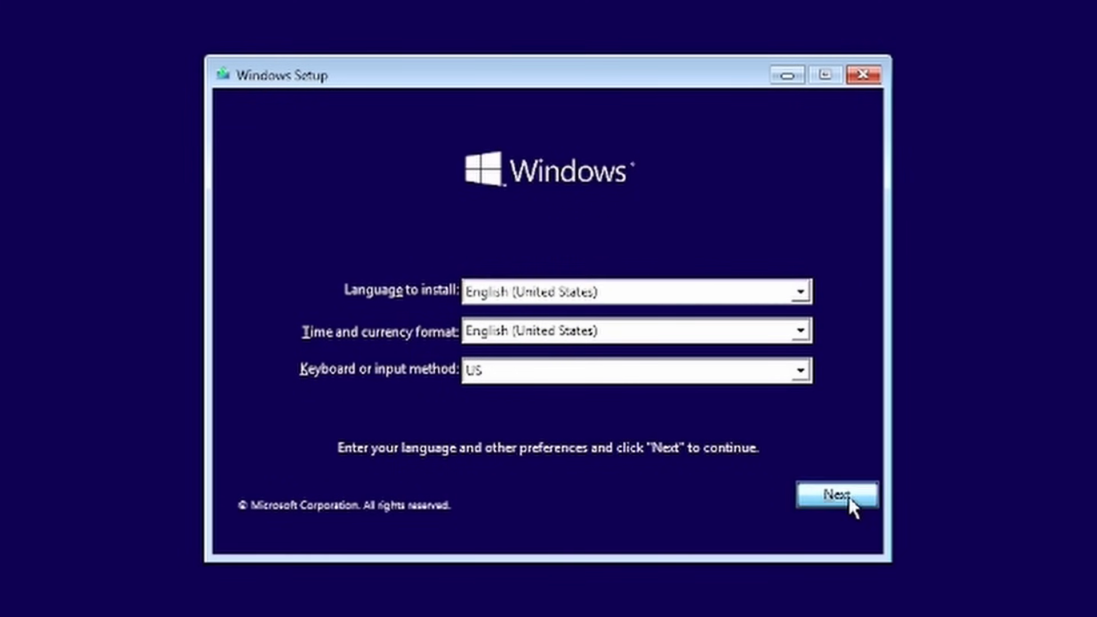
Accept the English (United States) language, time format and US keyboard settings in Windows Setup.
left_click(836, 496)
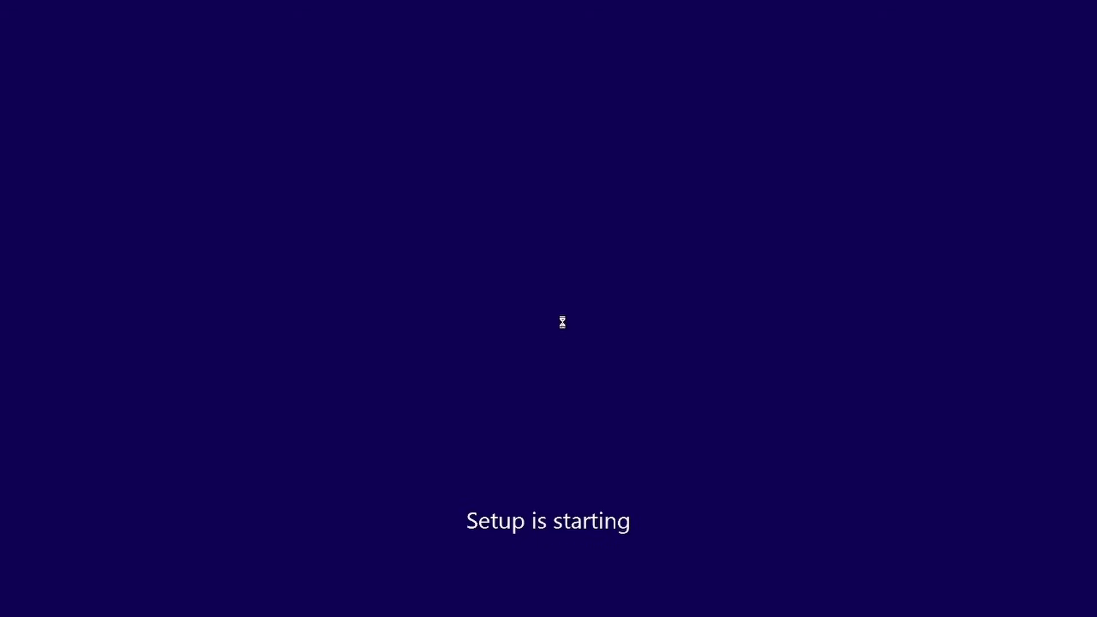
mouse_move(397, 260)
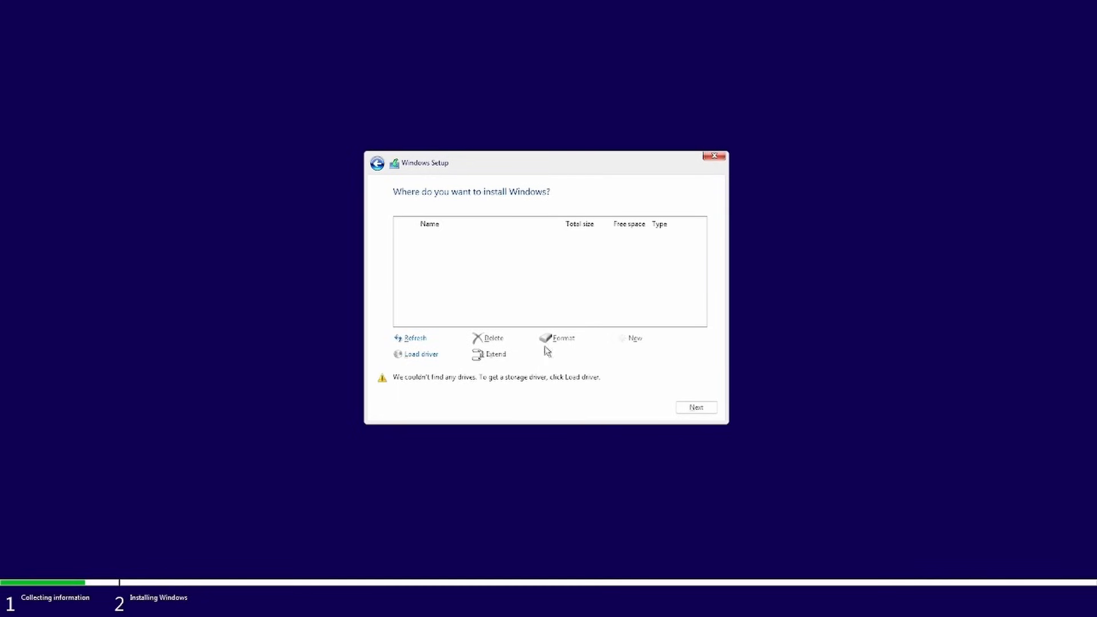
mouse_move(570, 340)
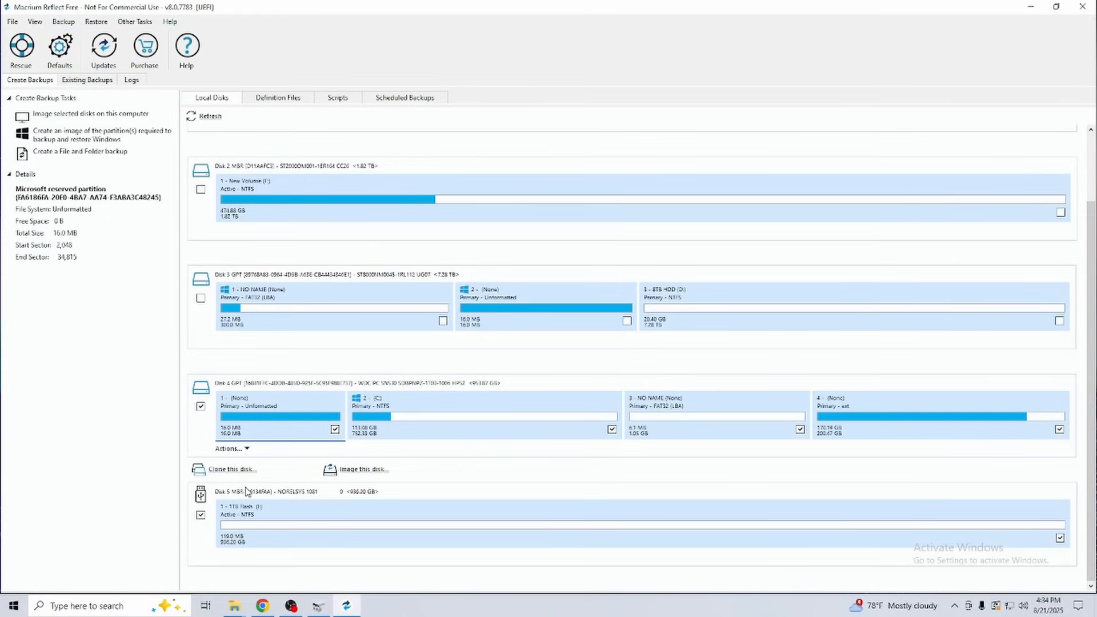
Clone the system disk to the 1TB Flash, copying its first three partitions.
left_click(230, 469)
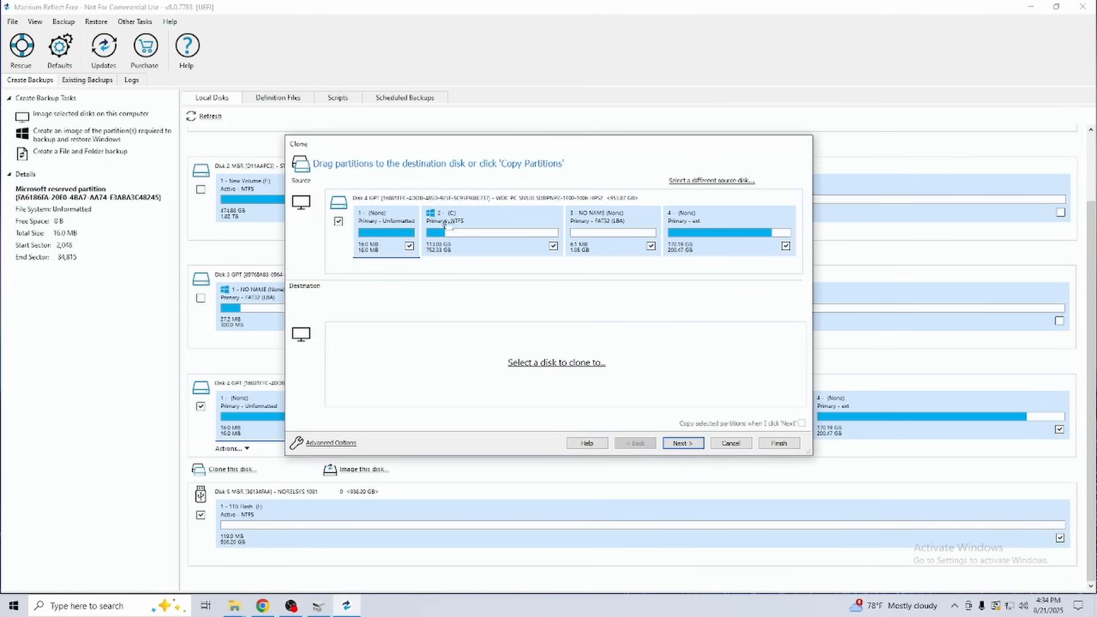
left_click(556, 363)
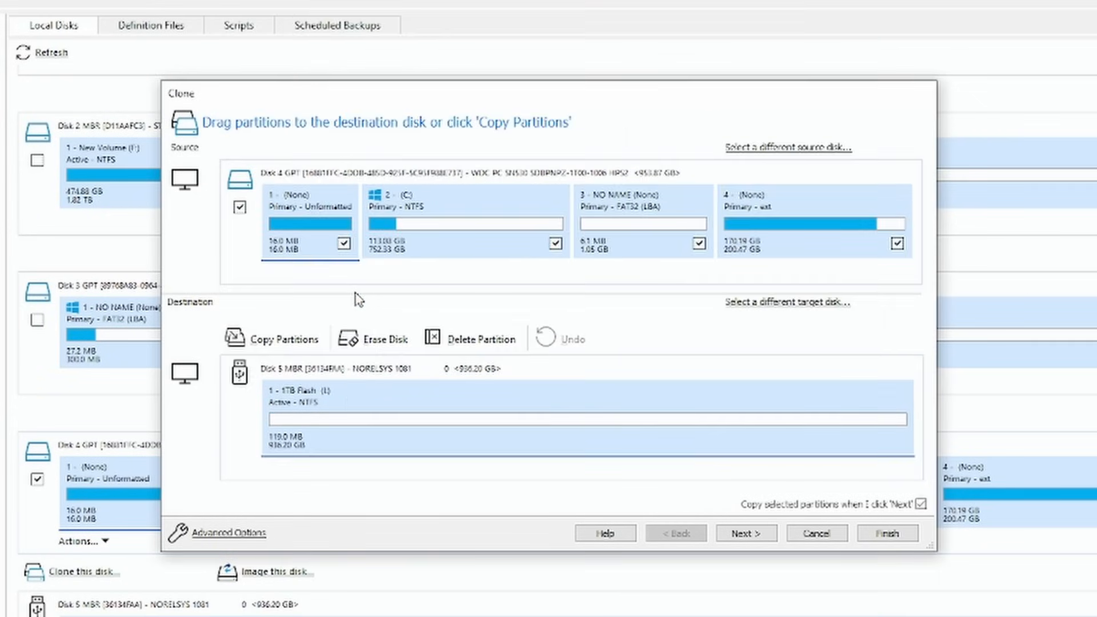
mouse_move(533, 267)
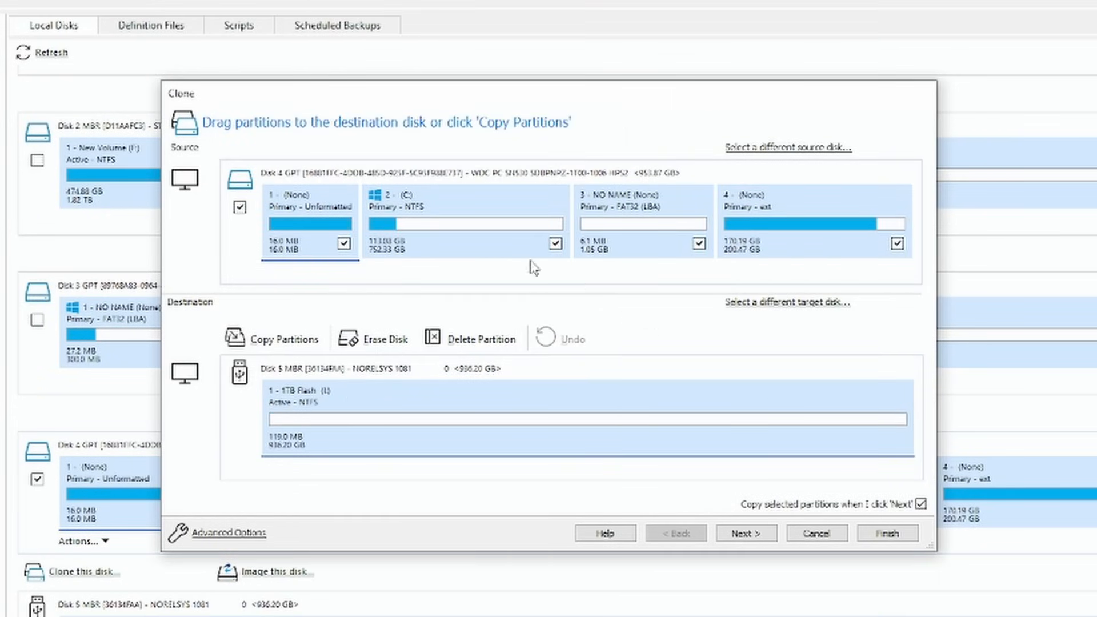
left_click(281, 338)
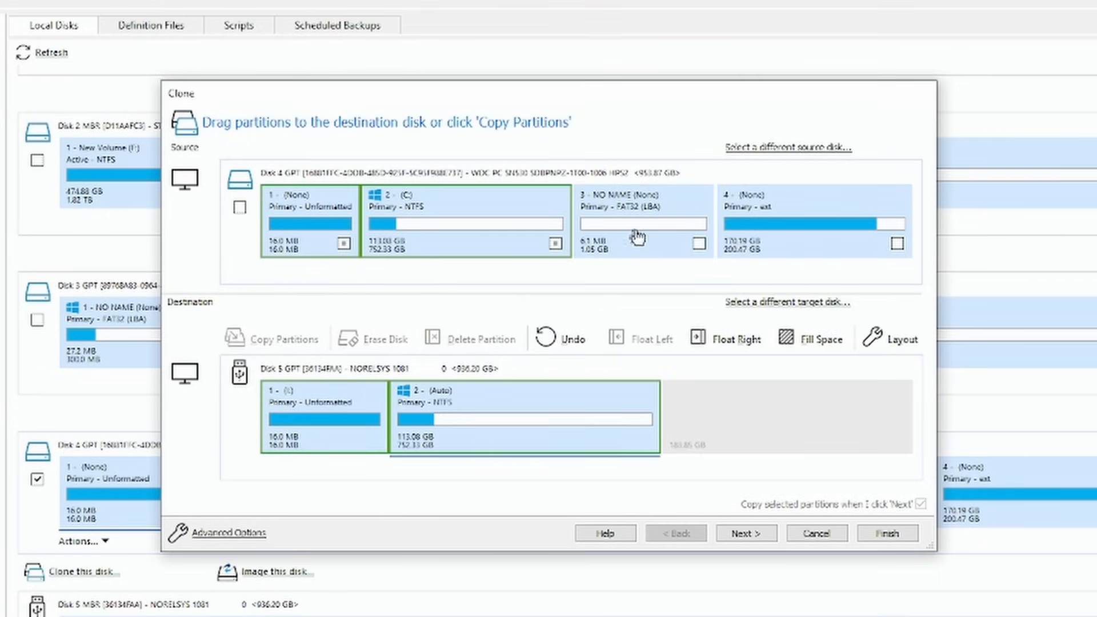
left_click(697, 243)
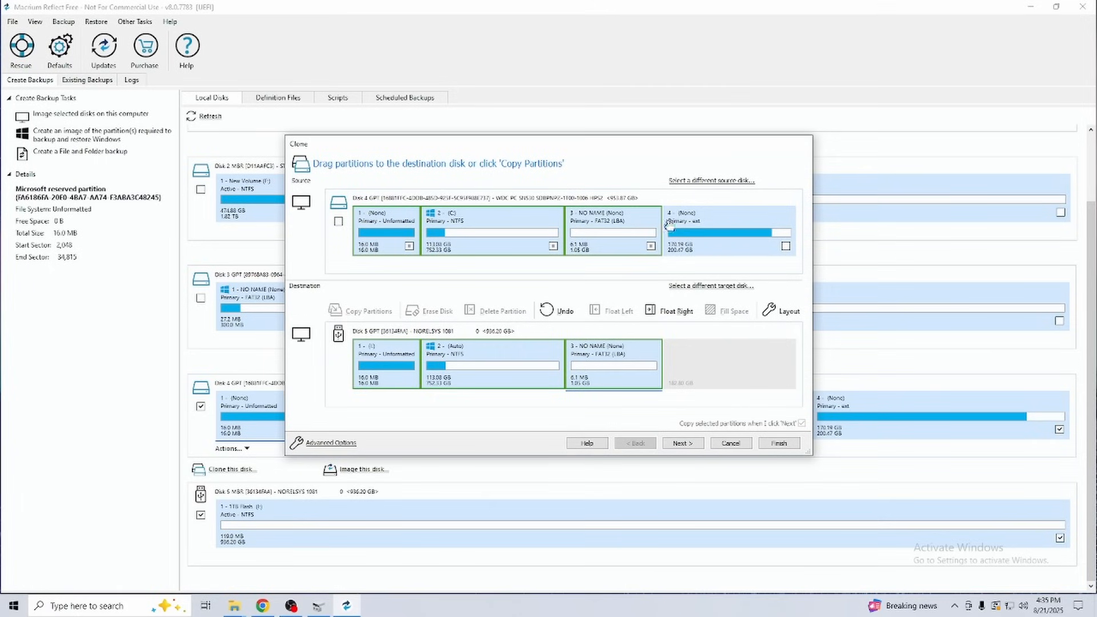
mouse_move(574, 406)
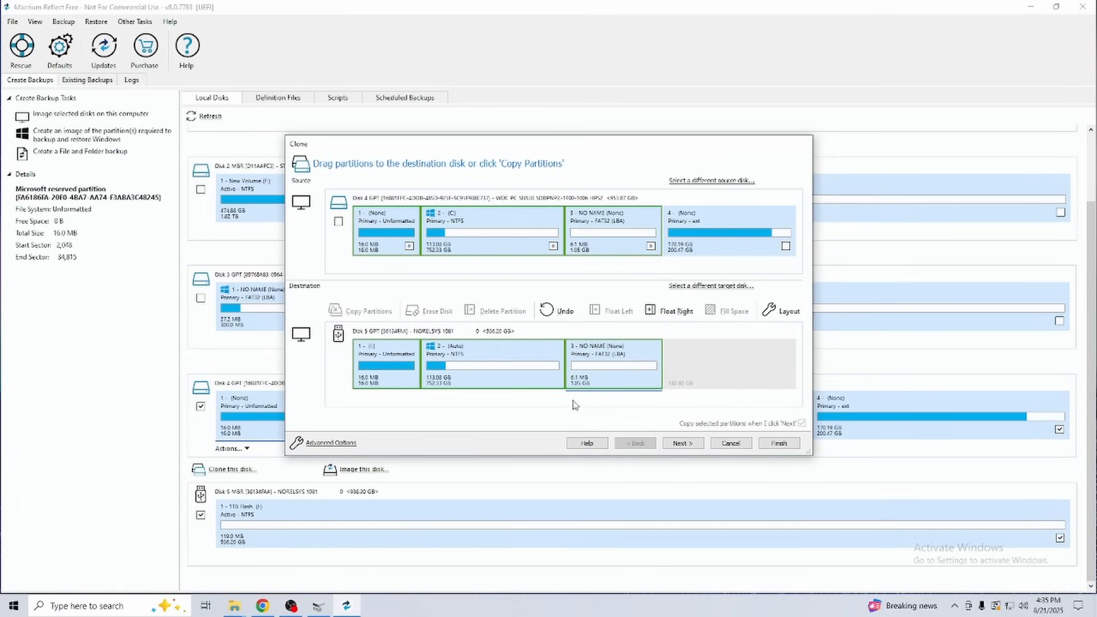
Skip scheduling and run the clone to the NORELSYS flash drive.
left_click(681, 442)
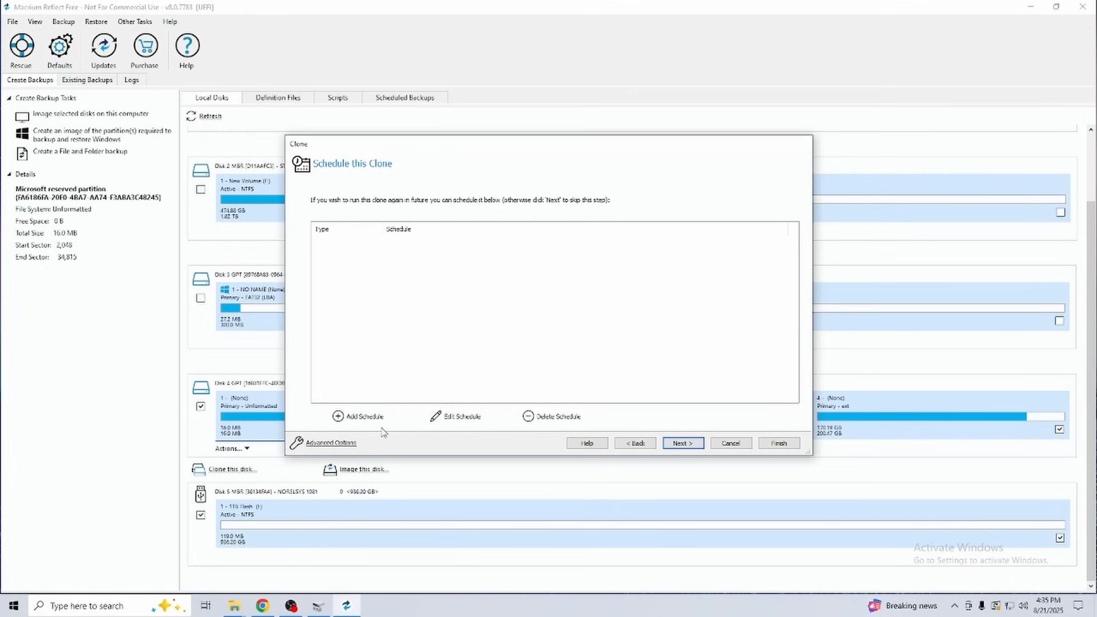
left_click(682, 443)
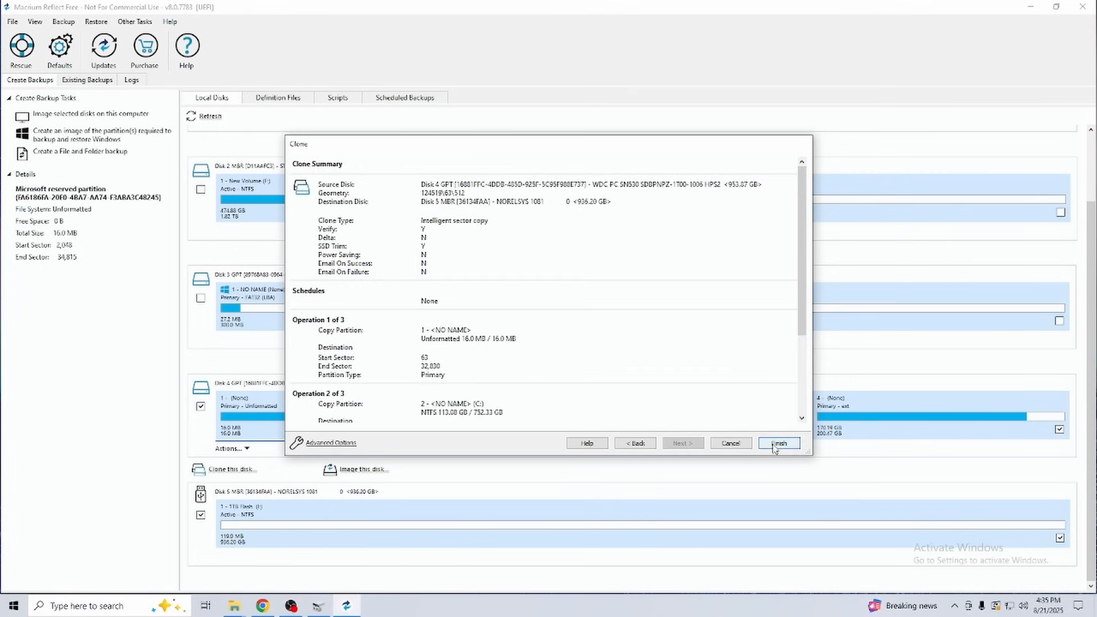
left_click(779, 443)
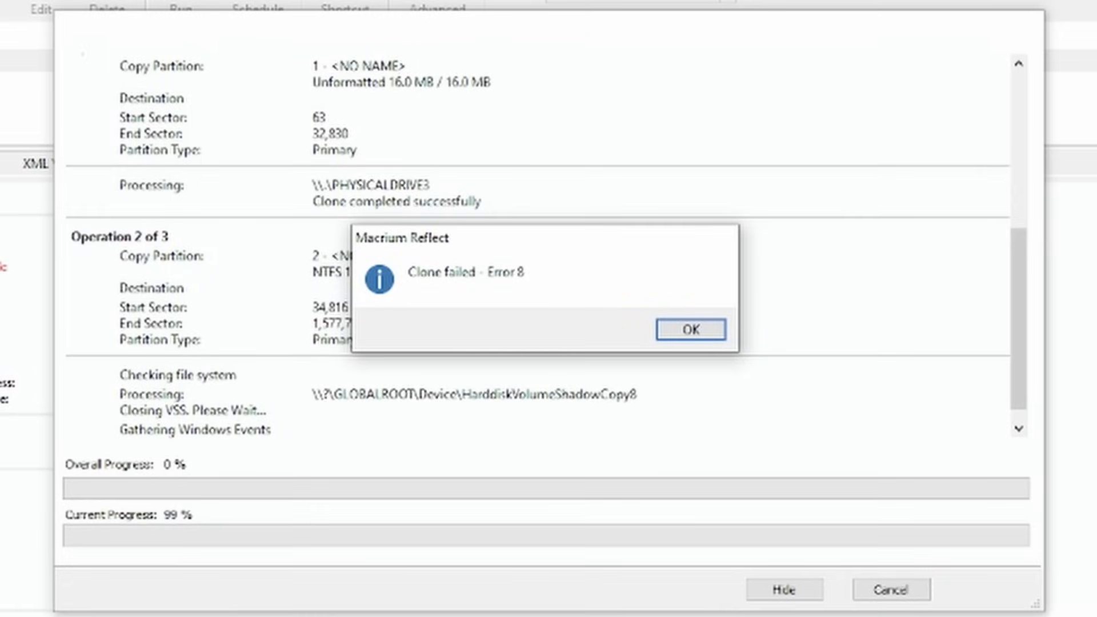
Acknowledge the 'Clone failed - Error 8' message and close the clone progress window.
left_click(690, 329)
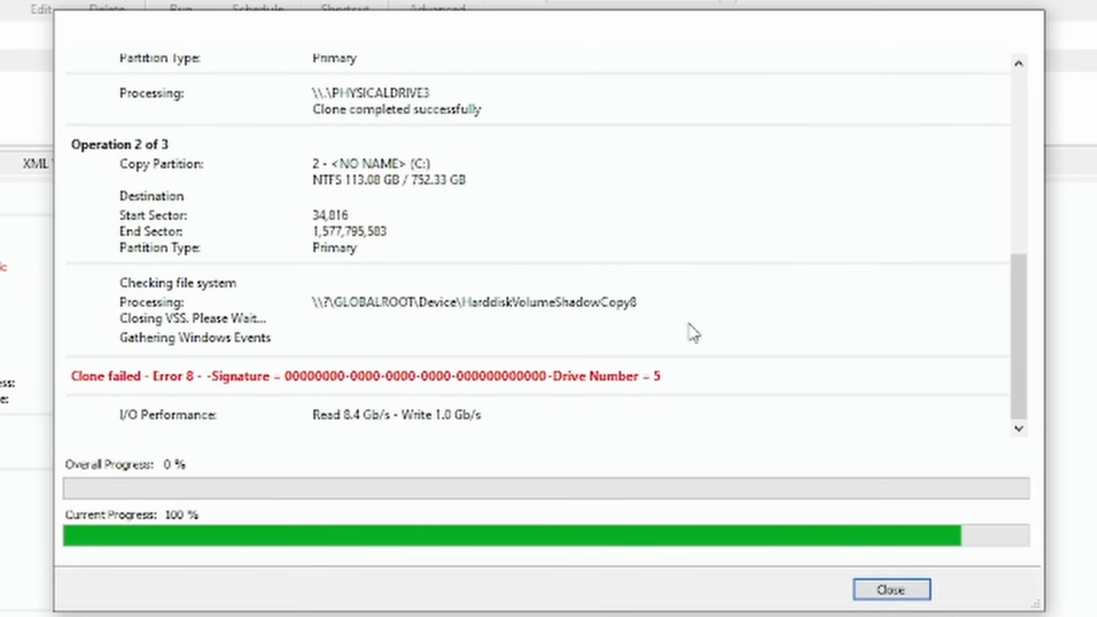
left_click(892, 590)
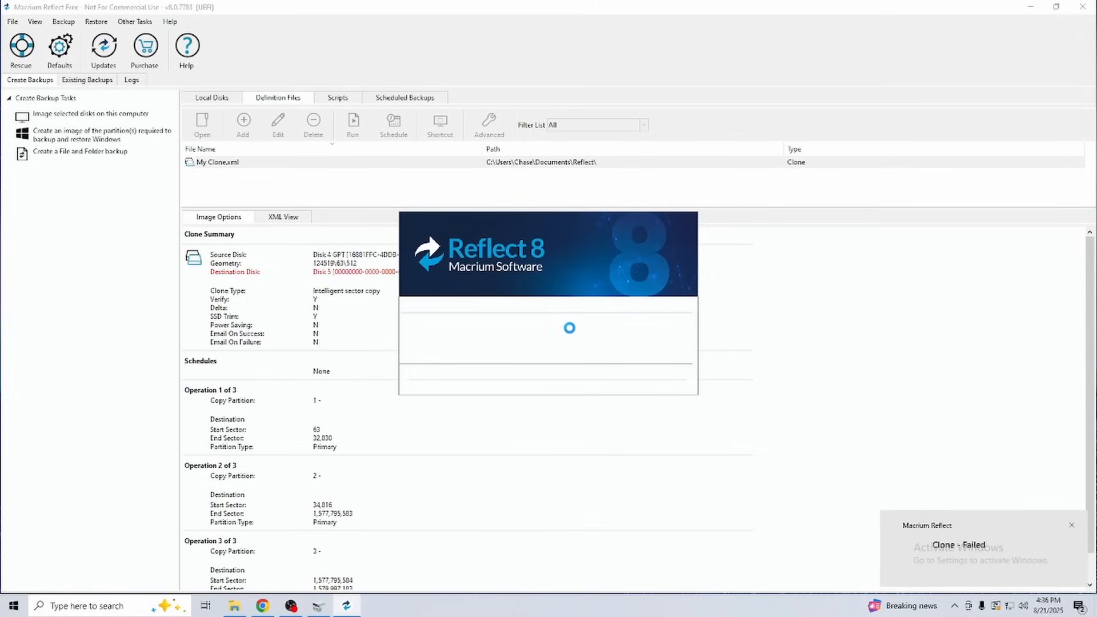